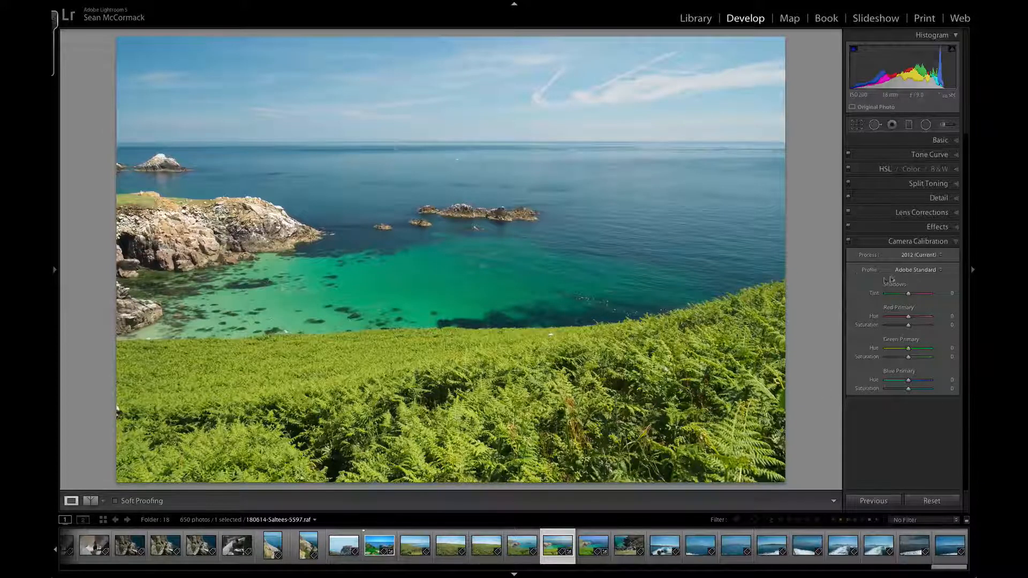
# Apply the Camera PROVIA/STANDARD profile to the coastal photo, replacing Adobe Standard
pyautogui.click(914, 270)
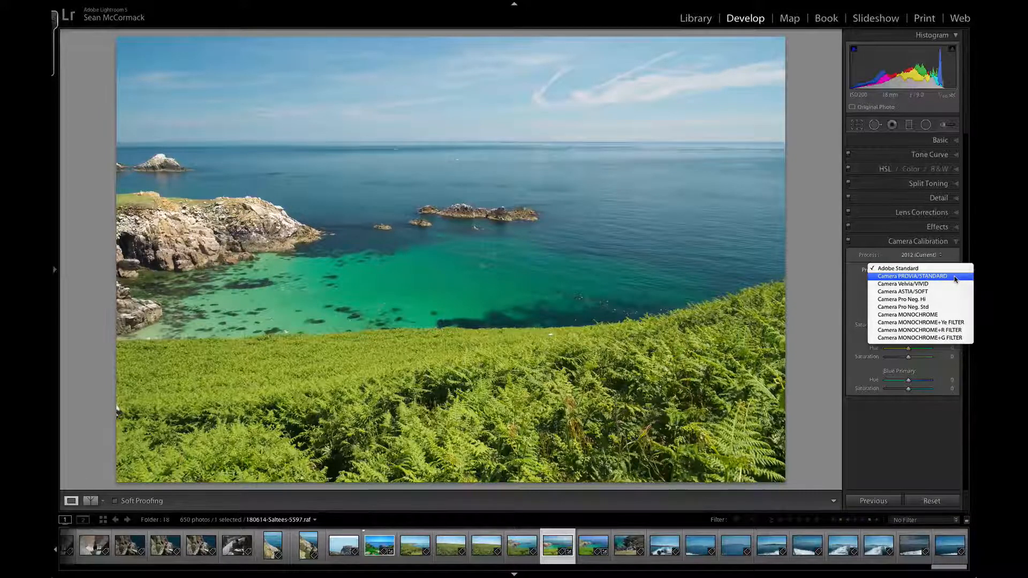
pyautogui.click(914, 275)
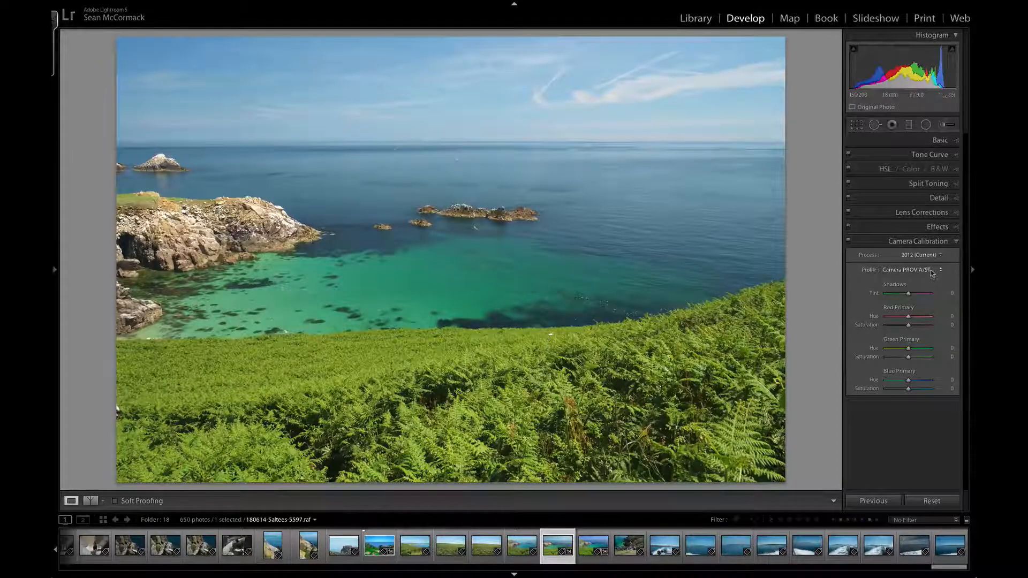
pyautogui.click(907, 269)
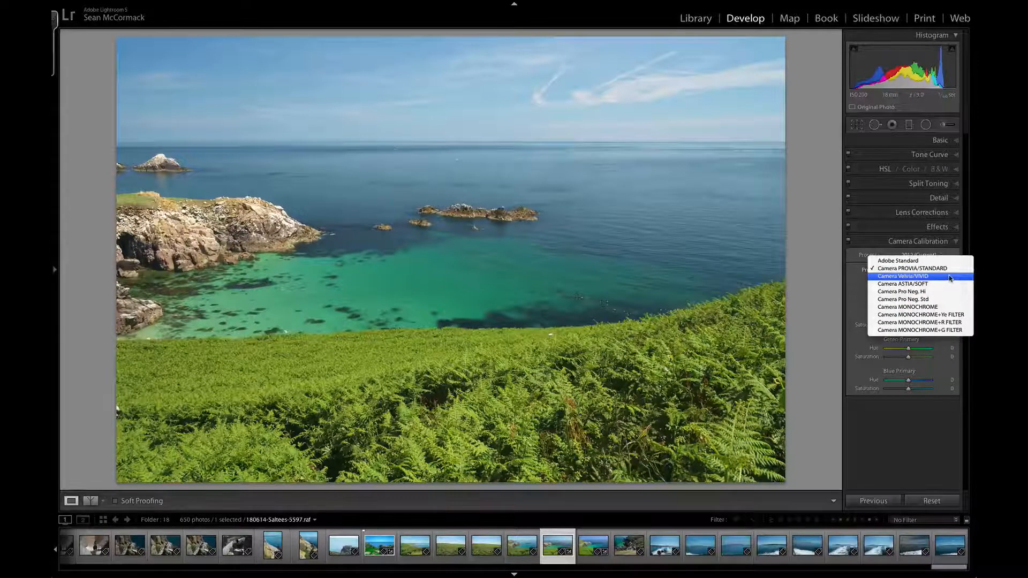
# Try the Camera Velvia/VIVID profile twice, resetting to Adobe Standard after each look
pyautogui.click(902, 276)
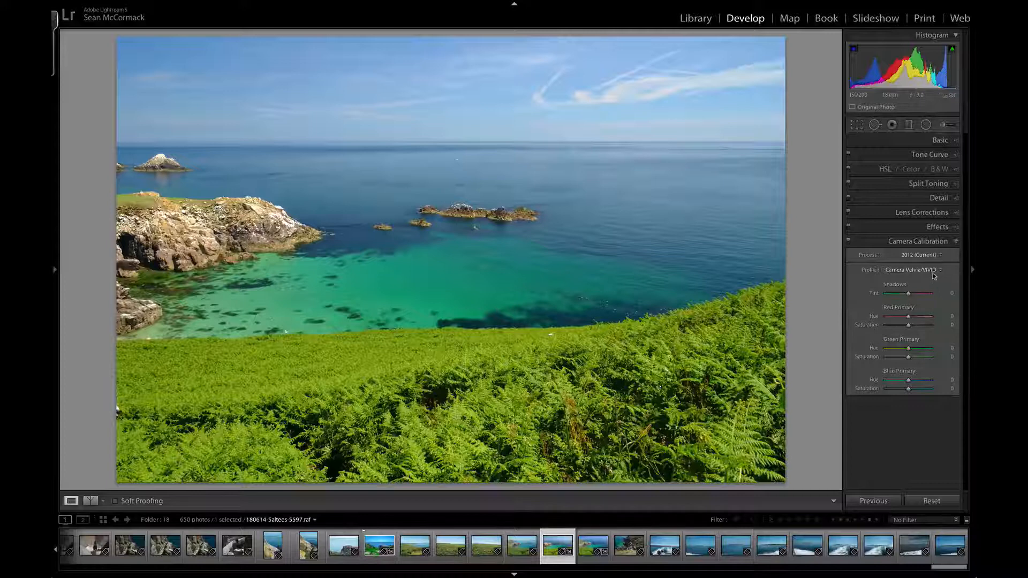
pyautogui.click(911, 270)
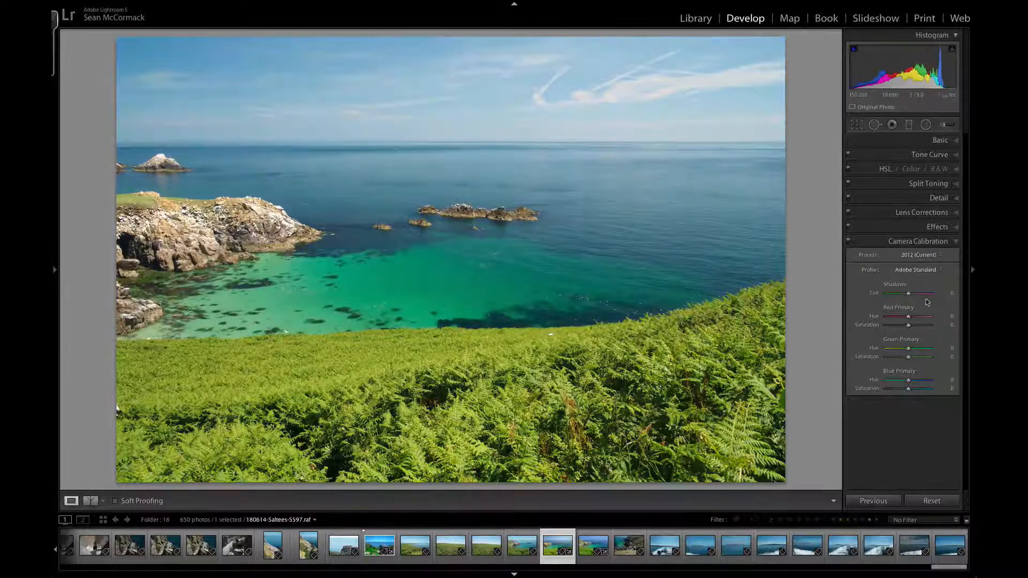
pyautogui.click(915, 270)
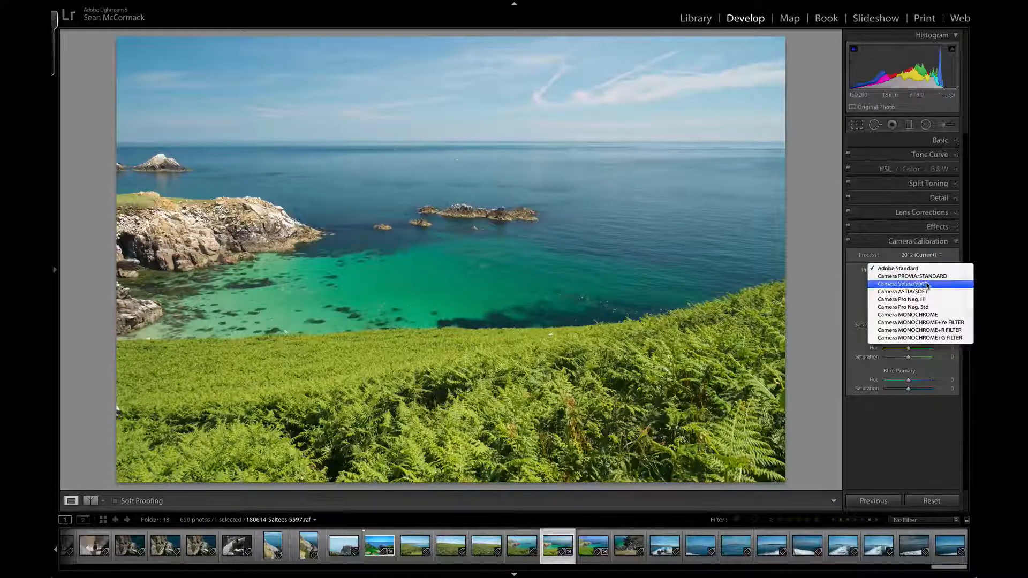
pyautogui.click(903, 282)
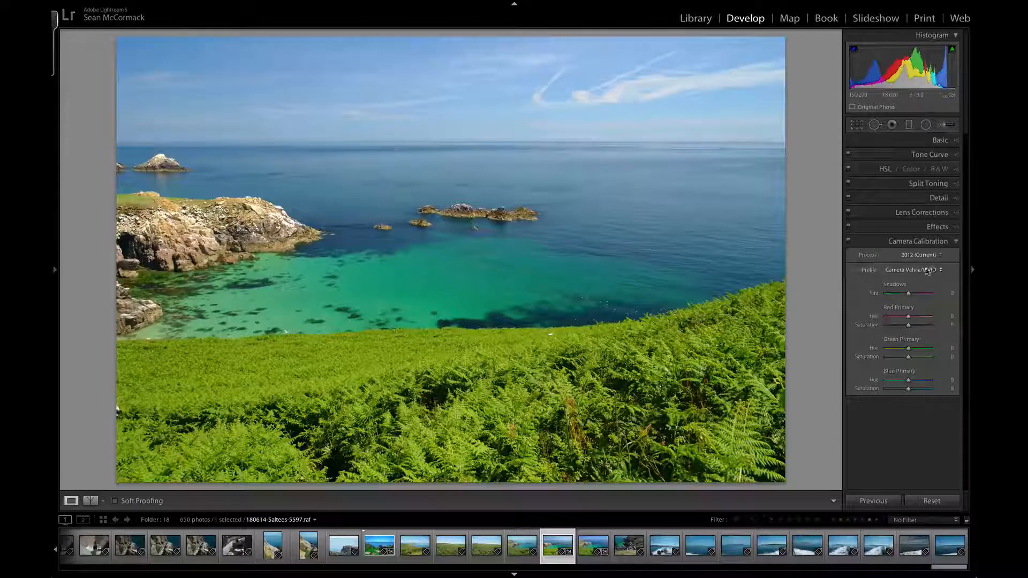
pyautogui.click(913, 270)
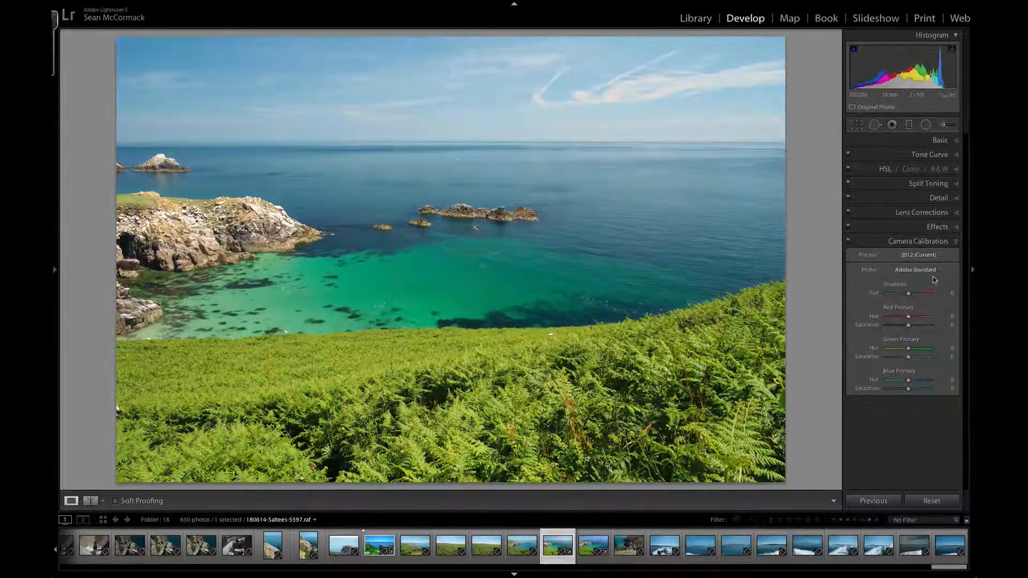
# Try the Camera ASTIA/SOFT profile, then reset the photo to Adobe Standard
pyautogui.click(914, 270)
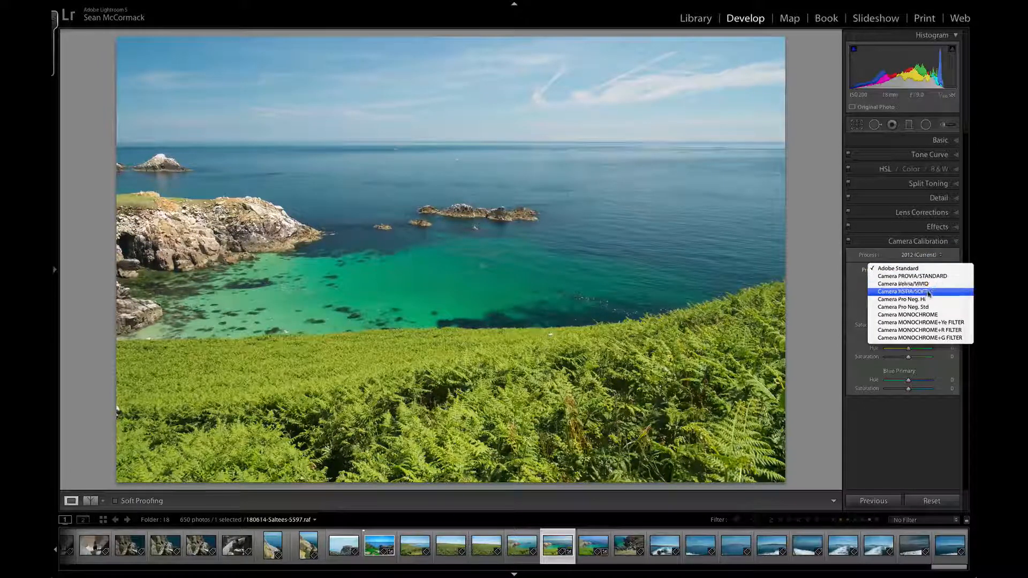
pyautogui.click(905, 291)
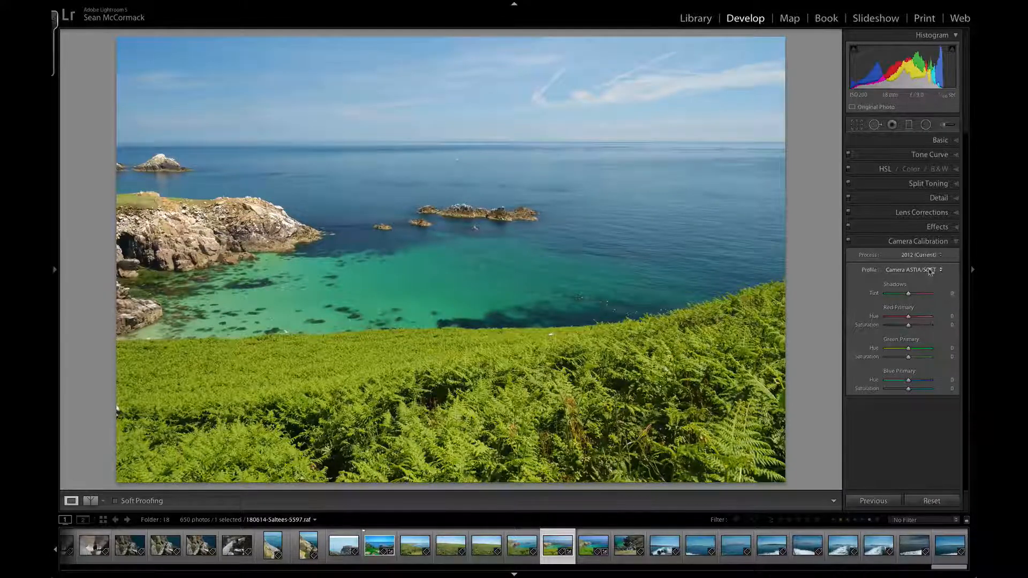
pyautogui.click(911, 270)
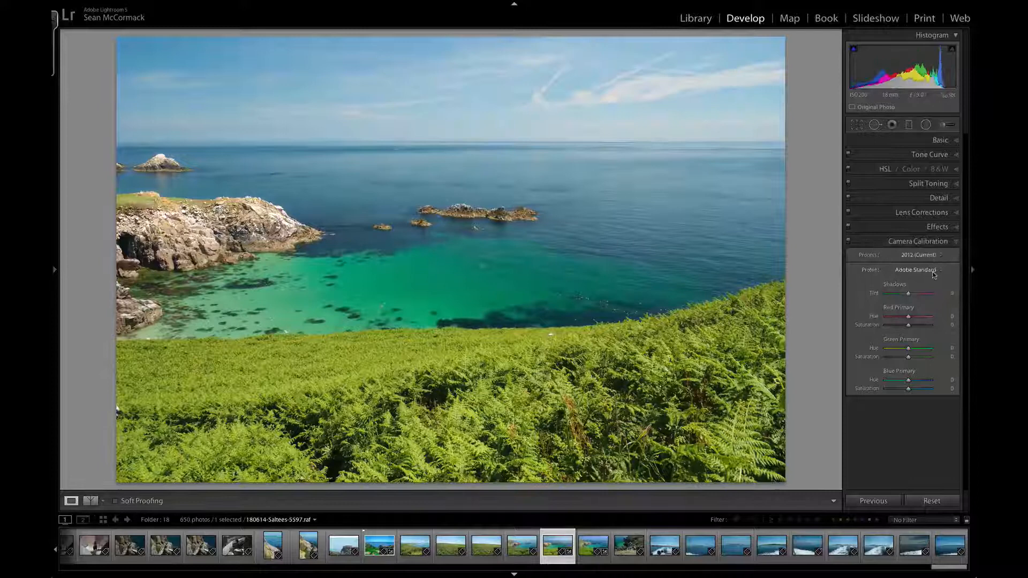
# Try Camera Pro Neg. Hi, then Camera Pro Neg. Std, and reset back to Adobe Standard
pyautogui.click(914, 269)
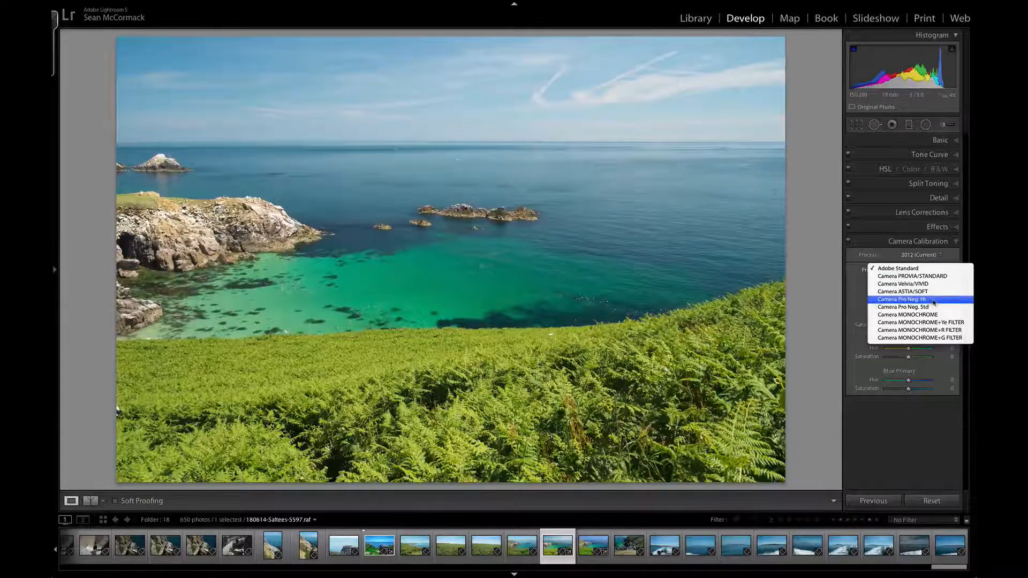
pyautogui.click(902, 299)
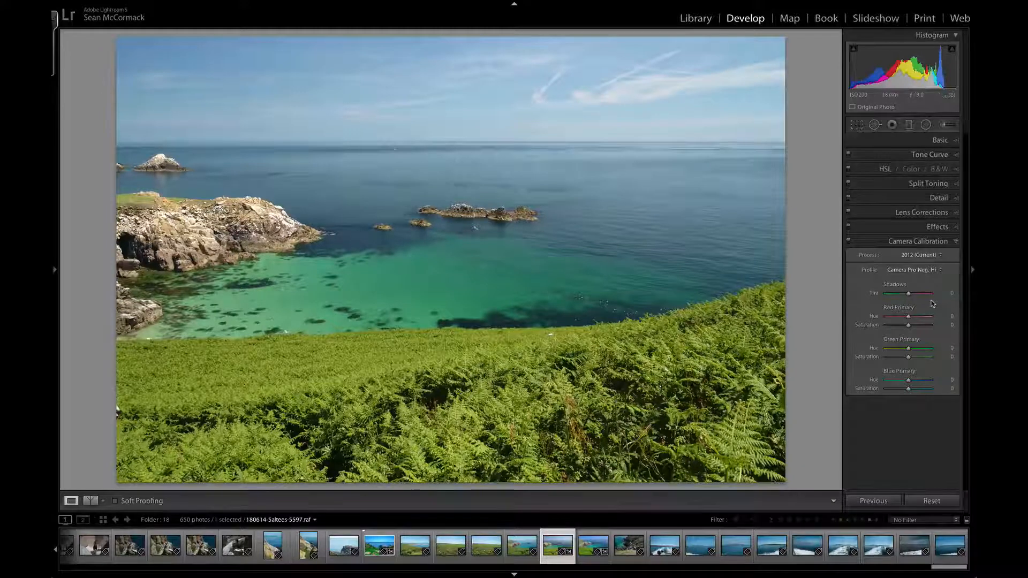
pyautogui.click(911, 269)
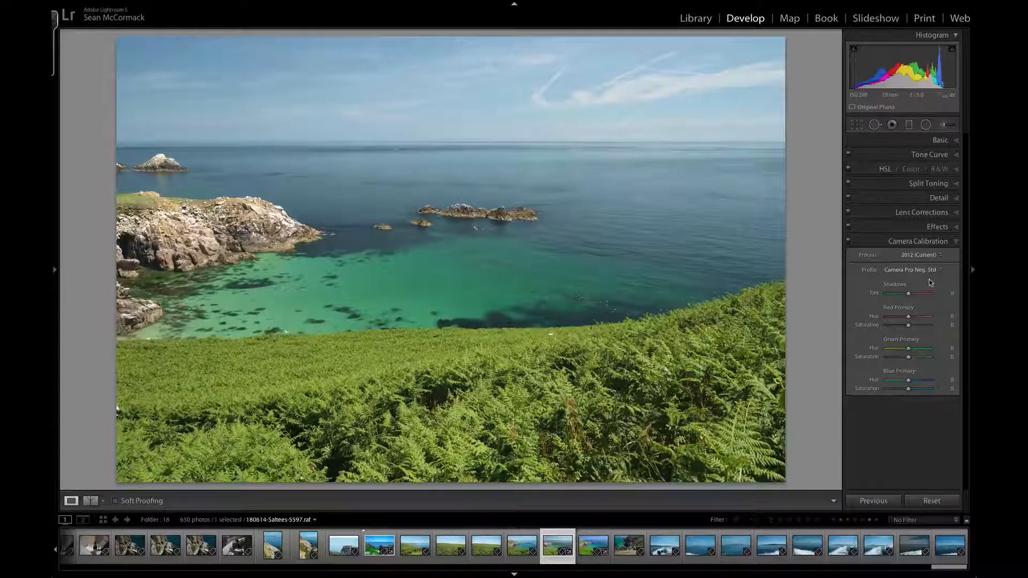
pyautogui.click(924, 269)
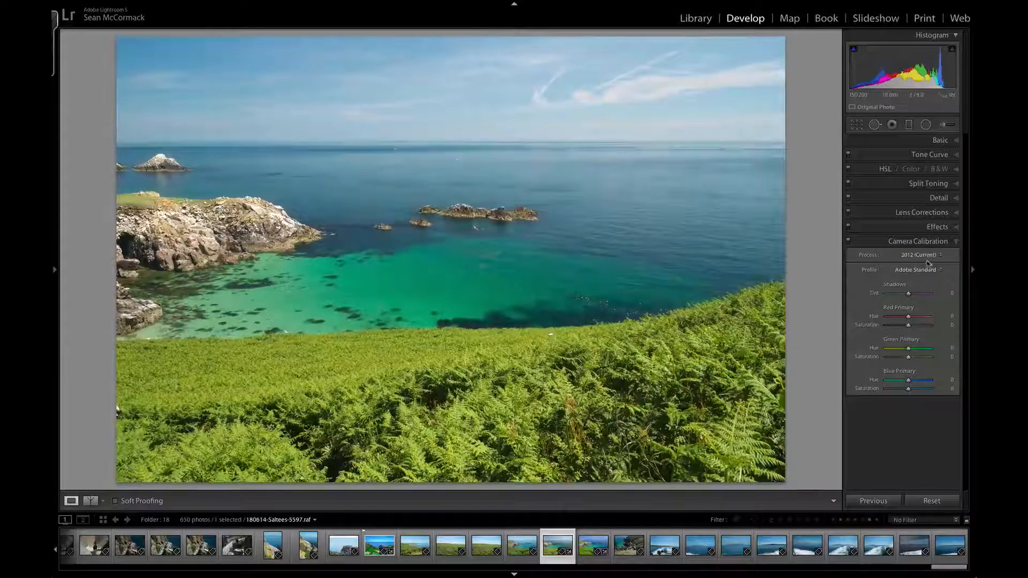
pyautogui.click(917, 270)
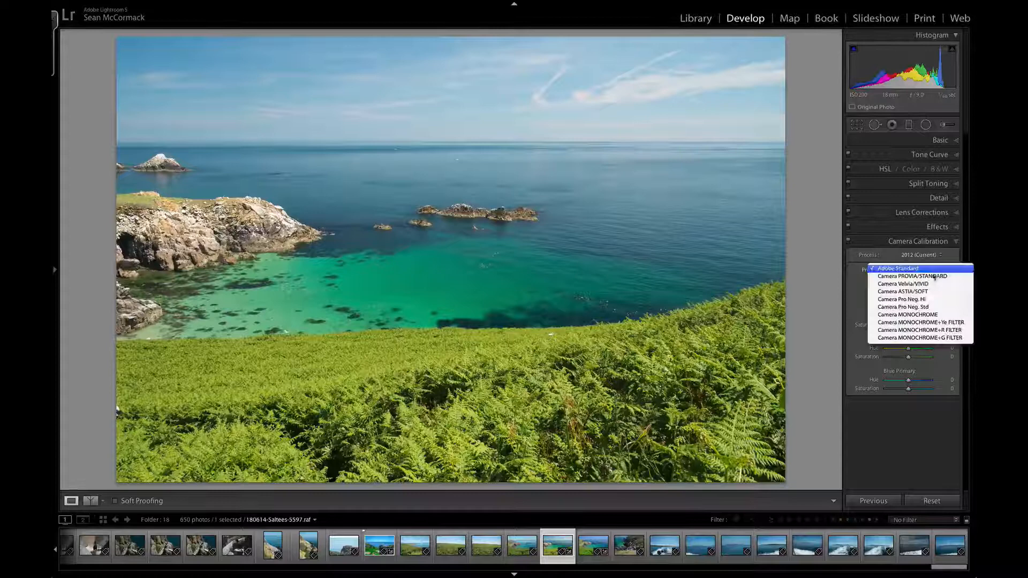
# Try Camera MONOCHROME and its colour-filtered variants, including MONOCHROME+G FILTER
pyautogui.click(907, 314)
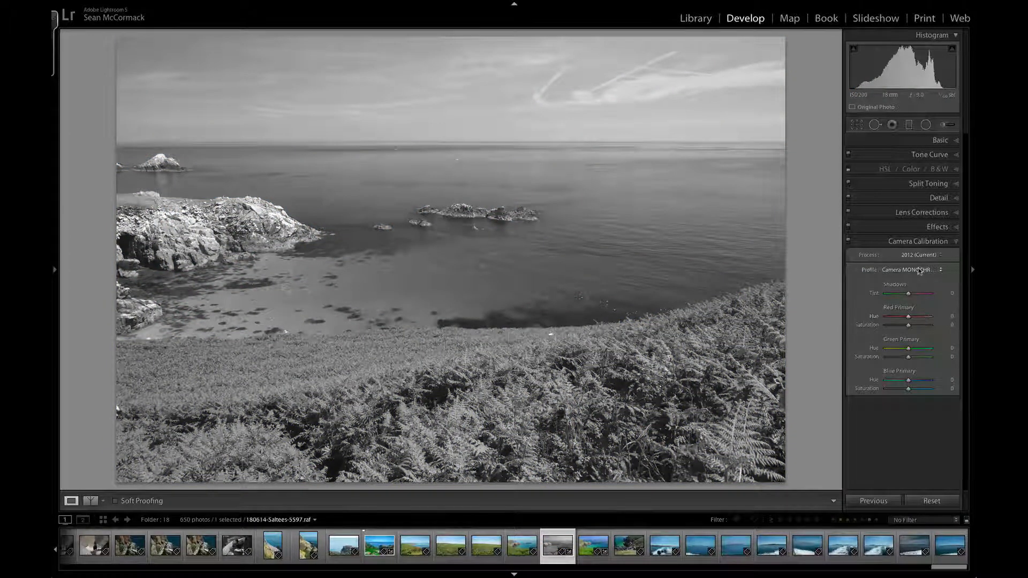
pyautogui.click(917, 270)
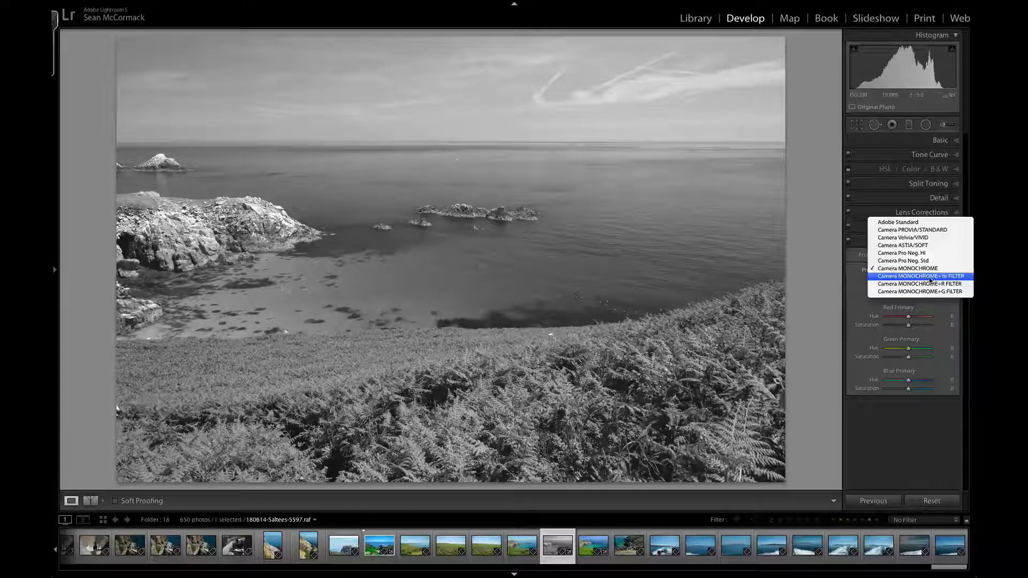
pyautogui.click(921, 276)
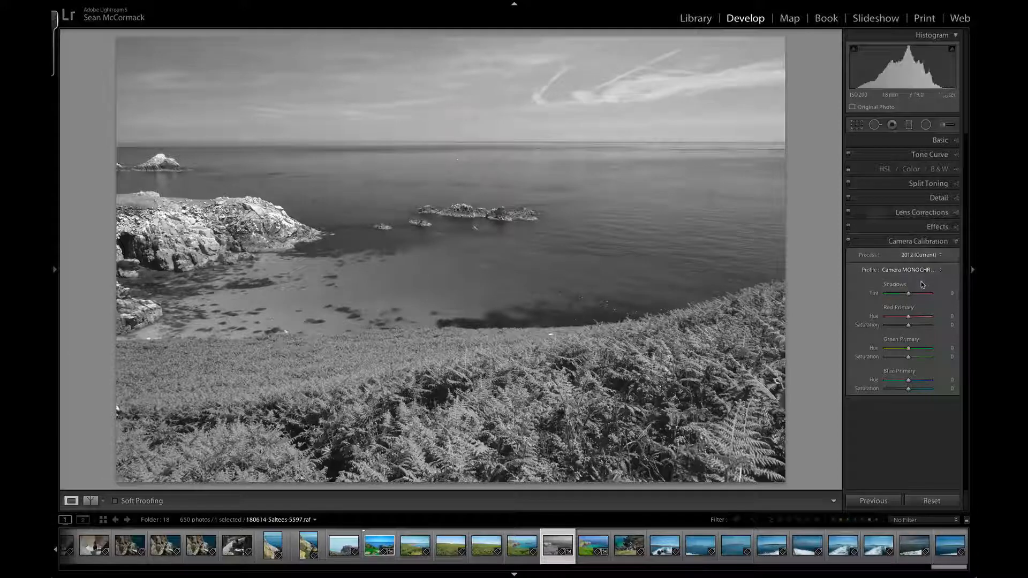
pyautogui.click(911, 270)
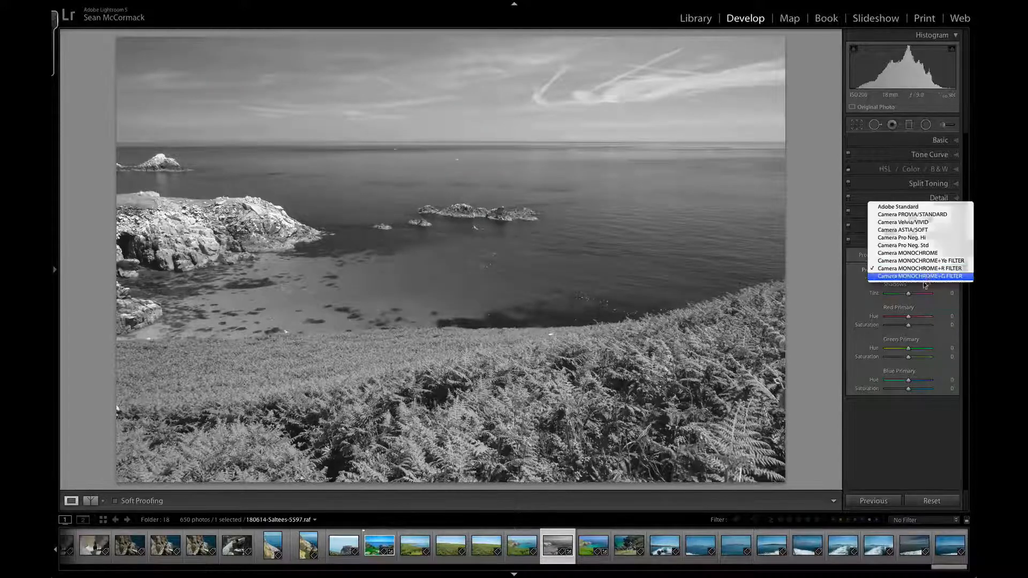
pyautogui.click(921, 275)
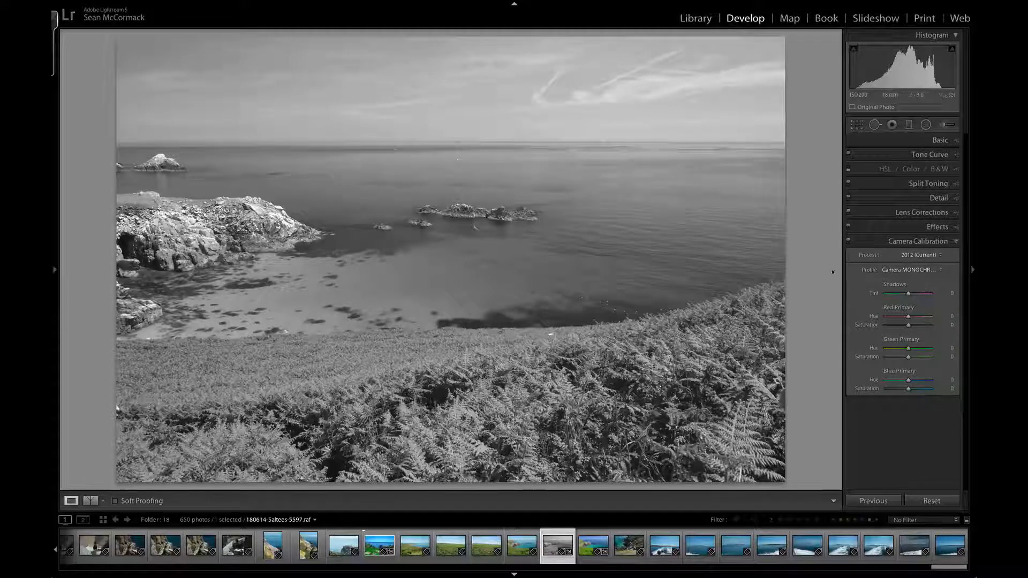
# Settle the photo on the Camera Velvia/VIVID profile for vivid colour
pyautogui.click(908, 270)
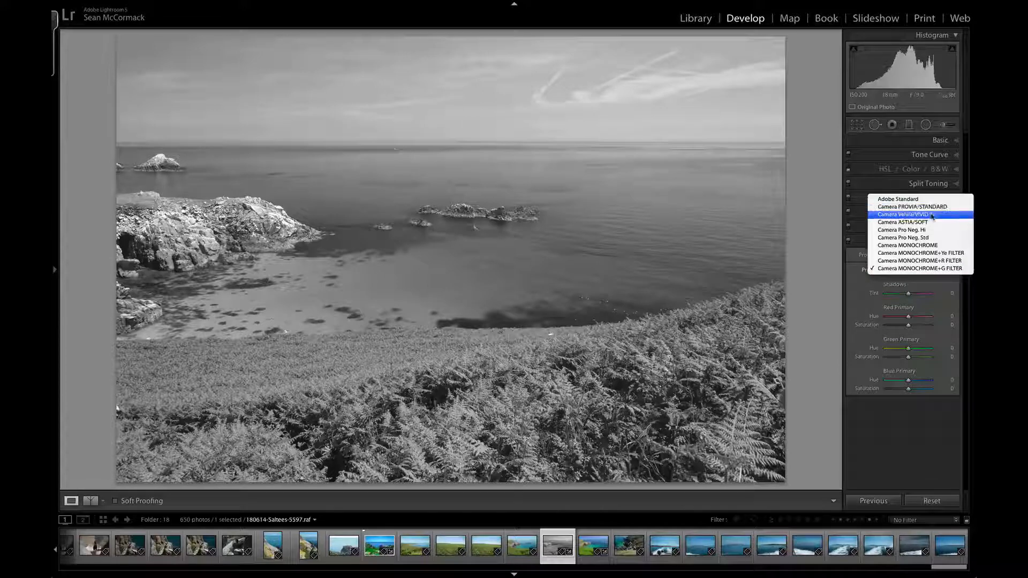
pyautogui.click(905, 214)
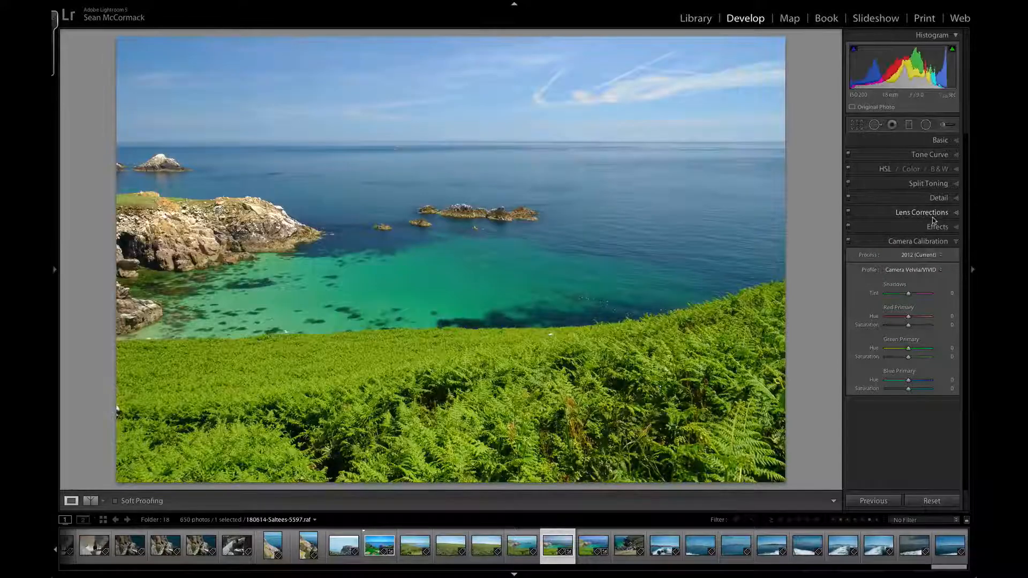